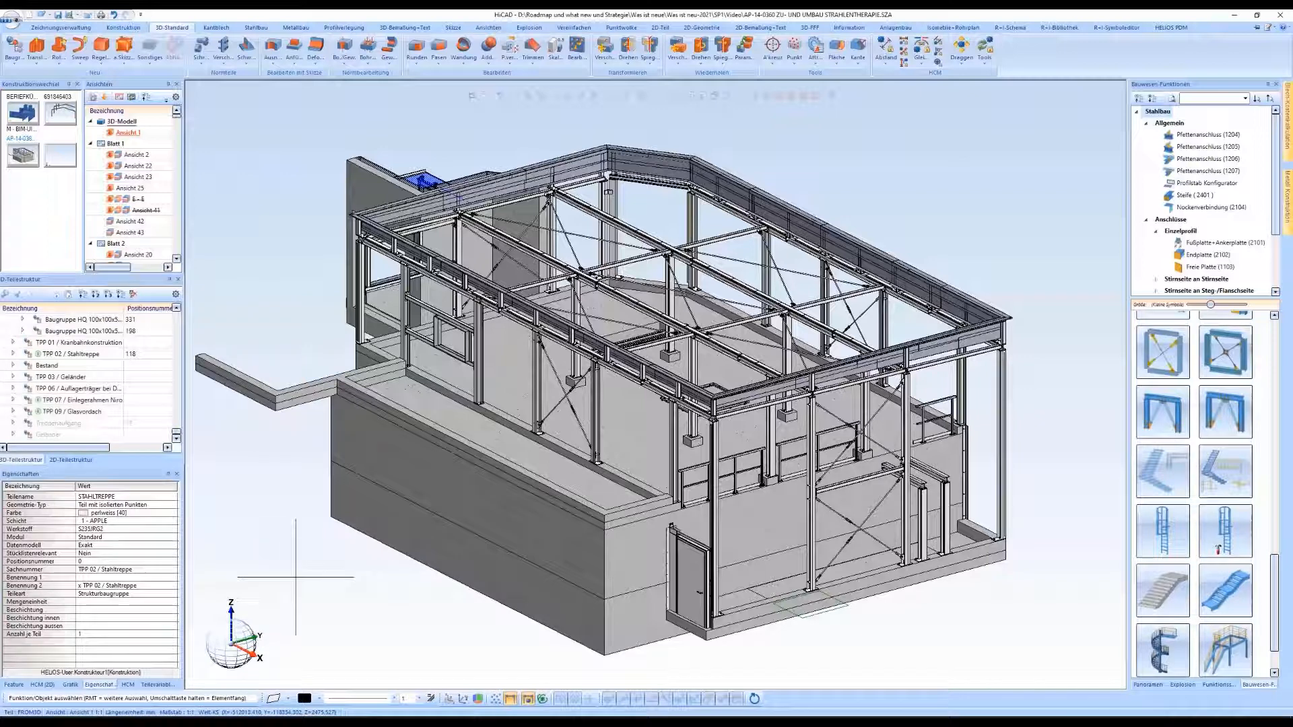
pyautogui.moveTo(247, 499)
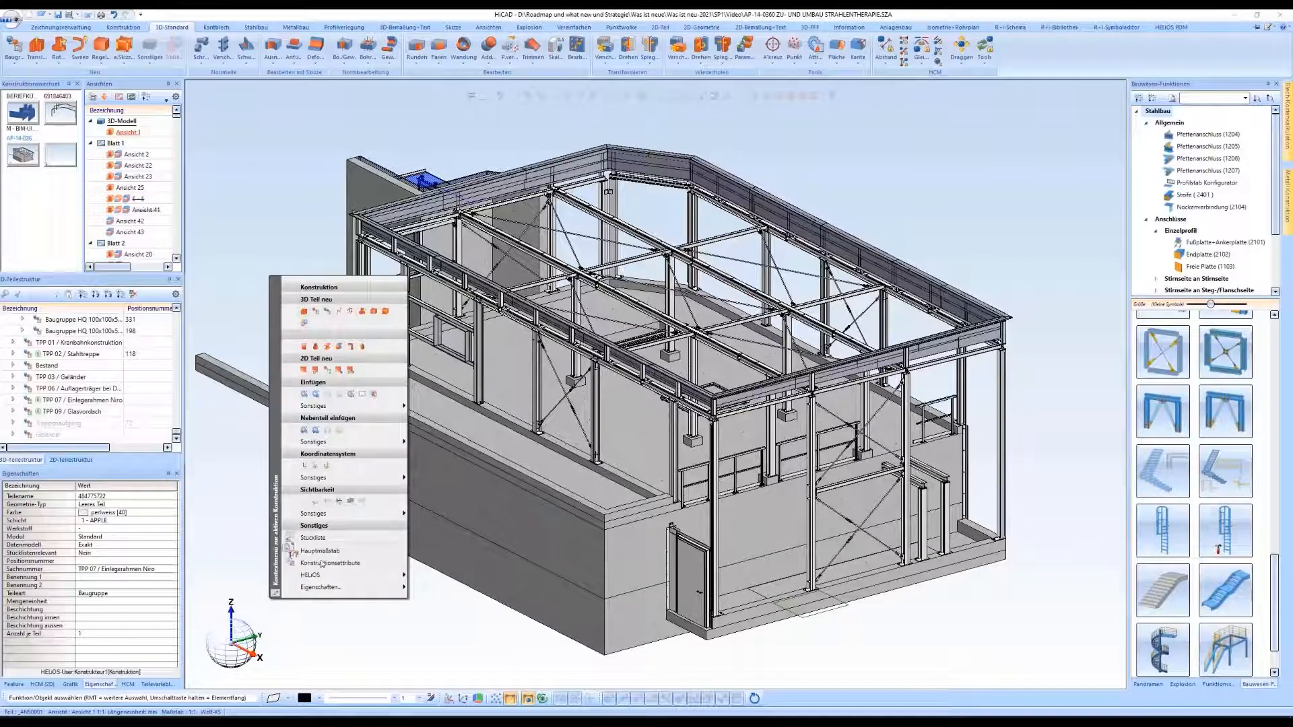
# Step: Keep the building's construction attributes marked as Positionierungsmodell and apply the changes
pyautogui.click(330, 563)
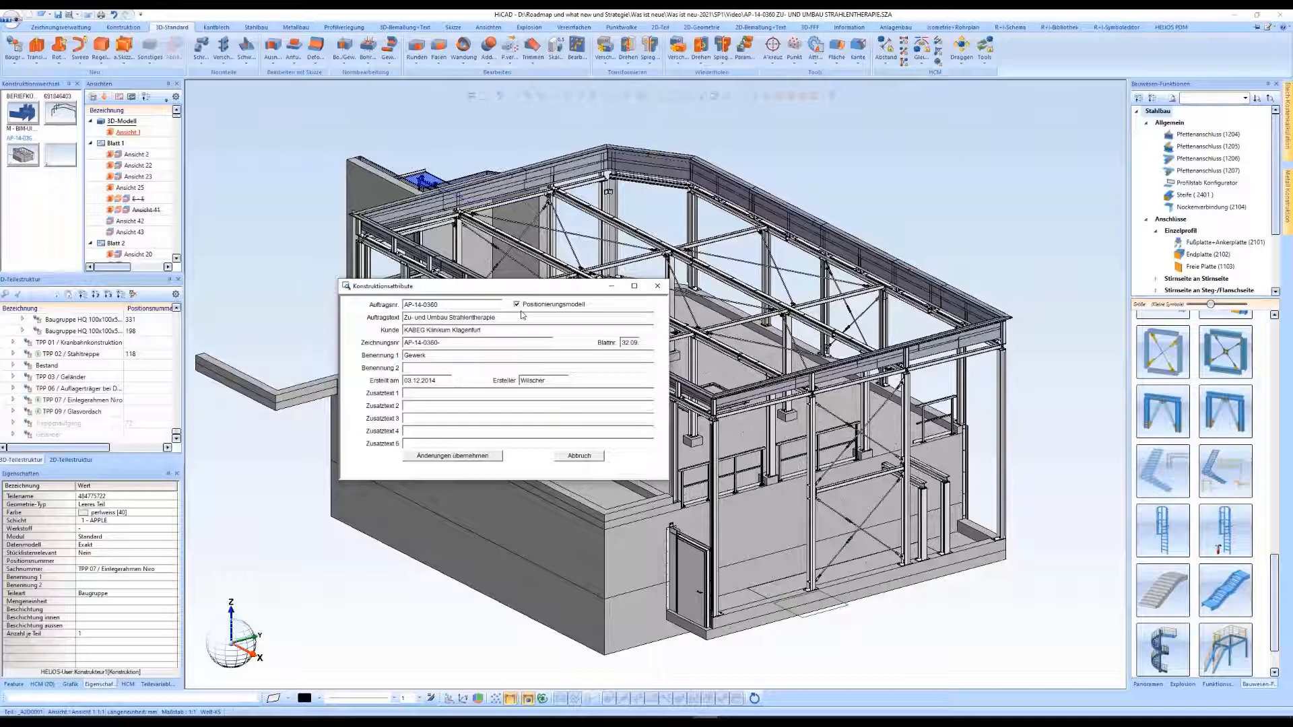
pyautogui.moveTo(517, 312)
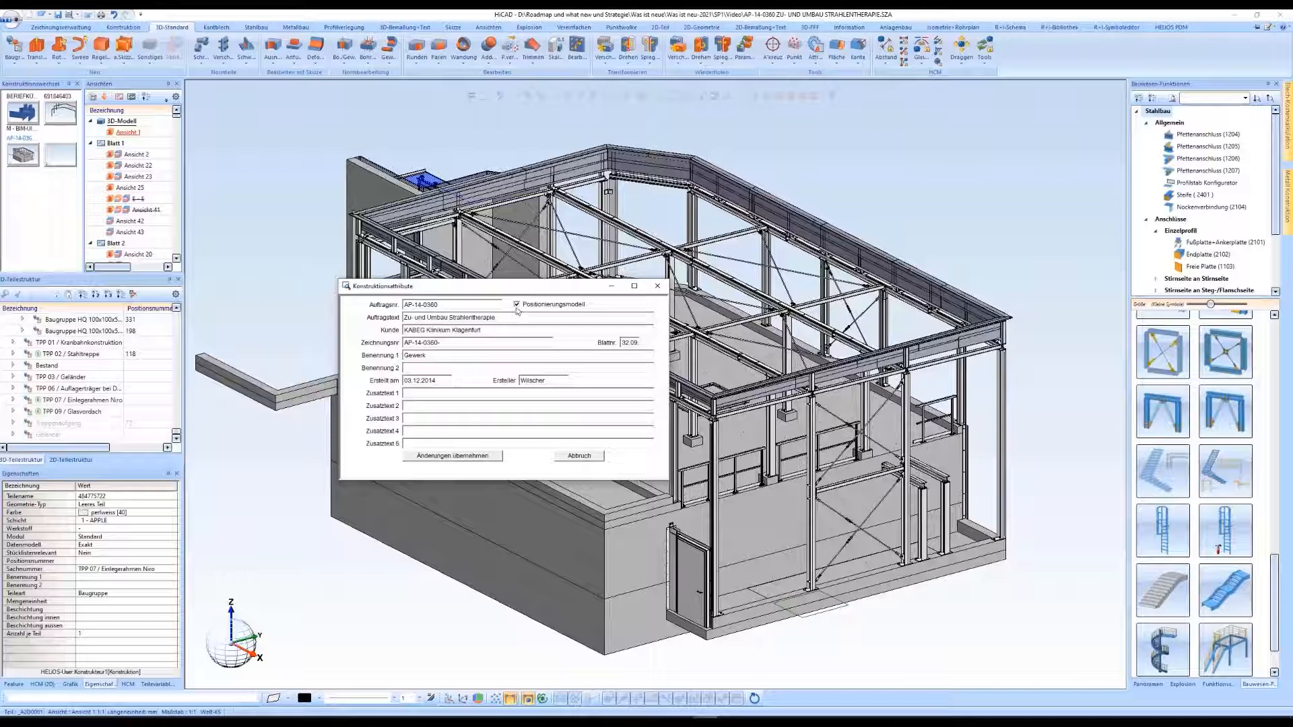
pyautogui.click(517, 304)
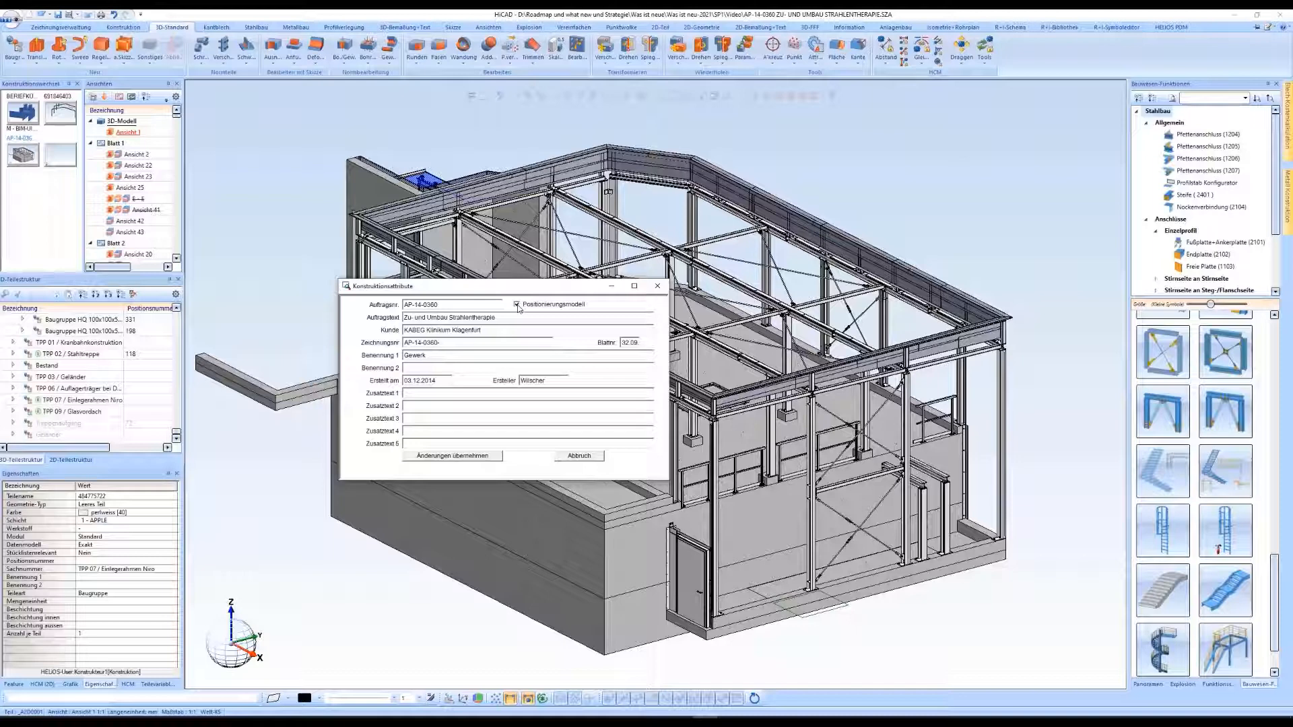
pyautogui.click(517, 304)
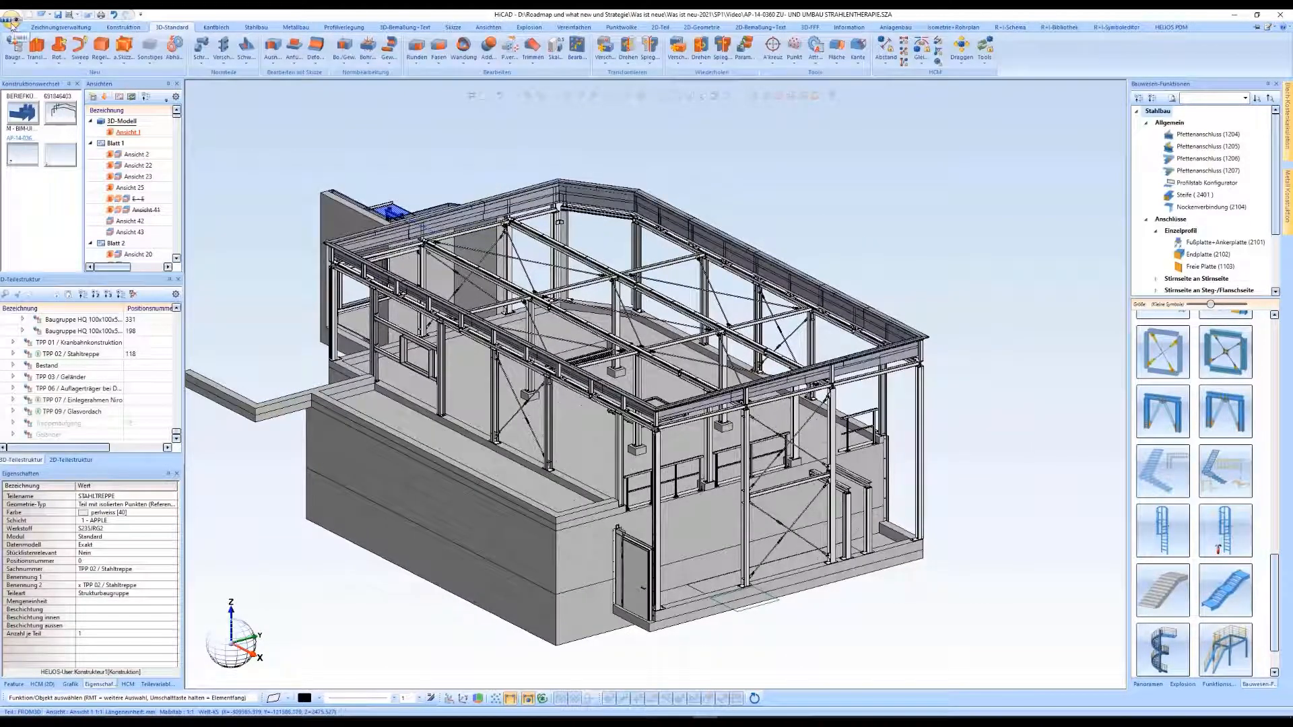
# Step: Load STAHLTREPPE.SZA from the recently used documents
pyautogui.click(9, 14)
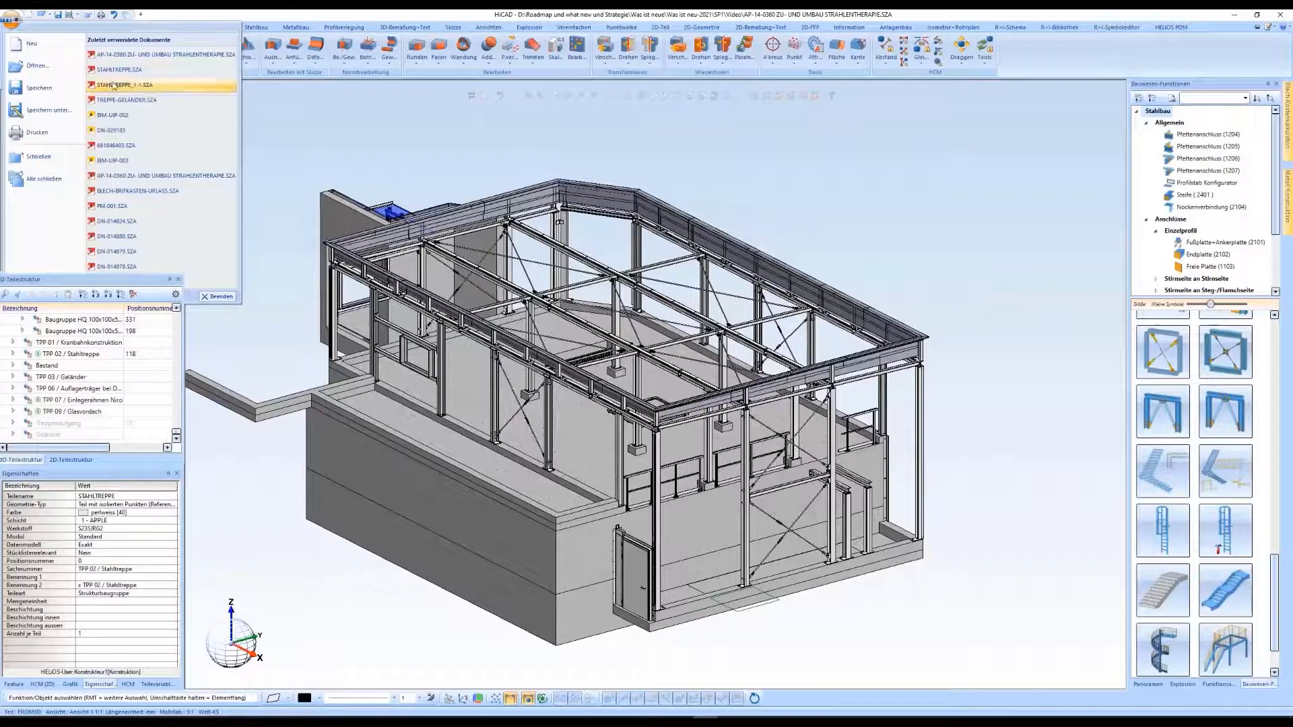
pyautogui.click(119, 84)
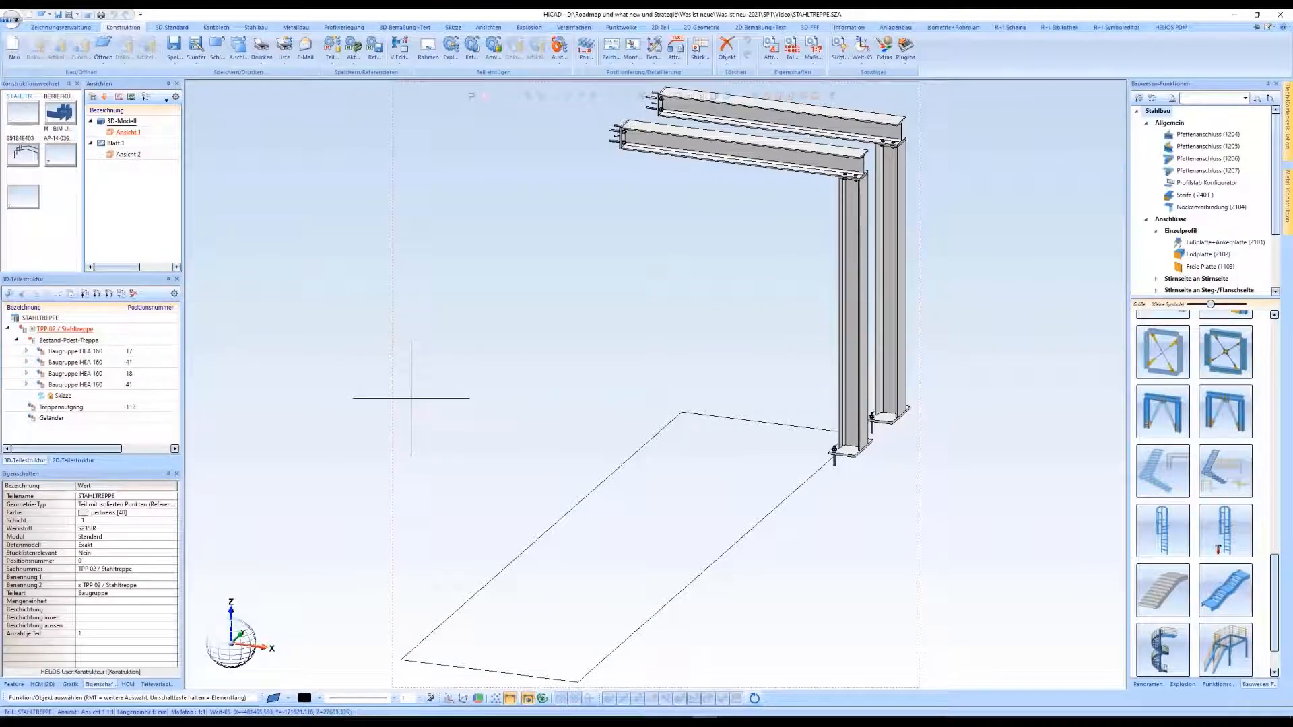
# Step: Apply the staircase drawing's construction attributes unchanged via the context menu
pyautogui.rightClick(411, 397)
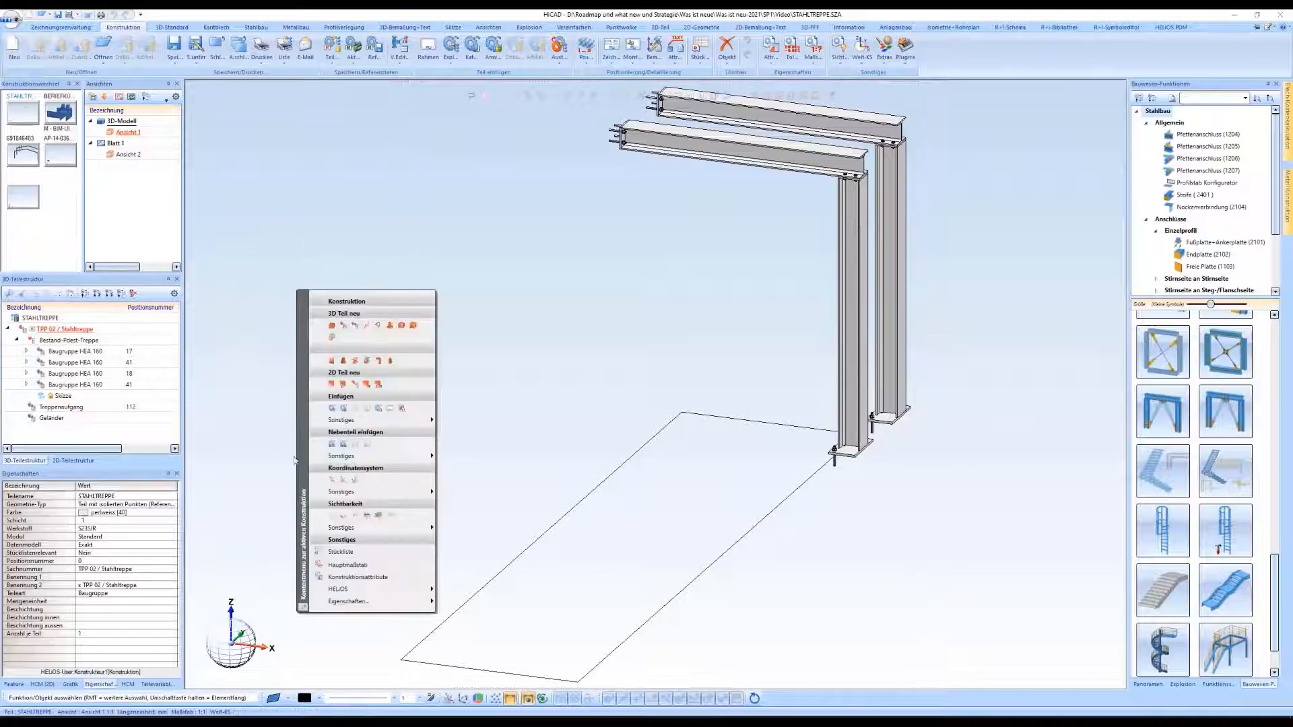
pyautogui.click(357, 577)
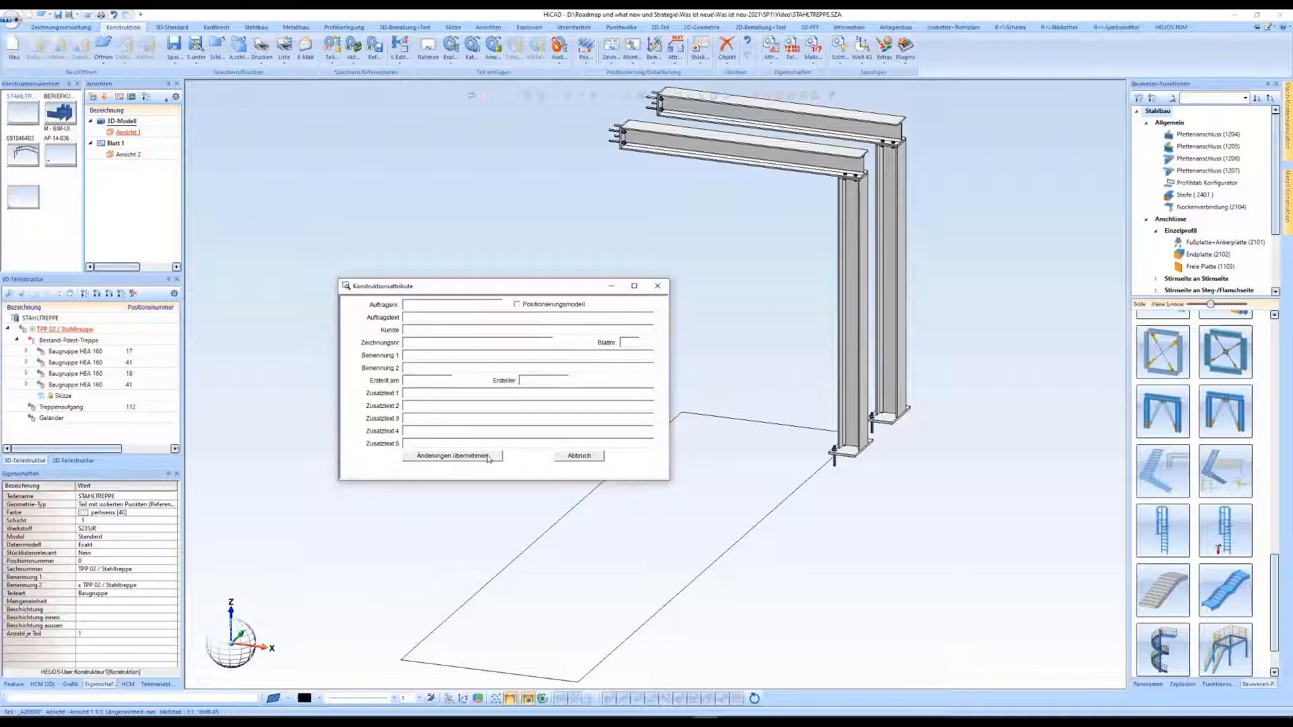
pyautogui.click(452, 456)
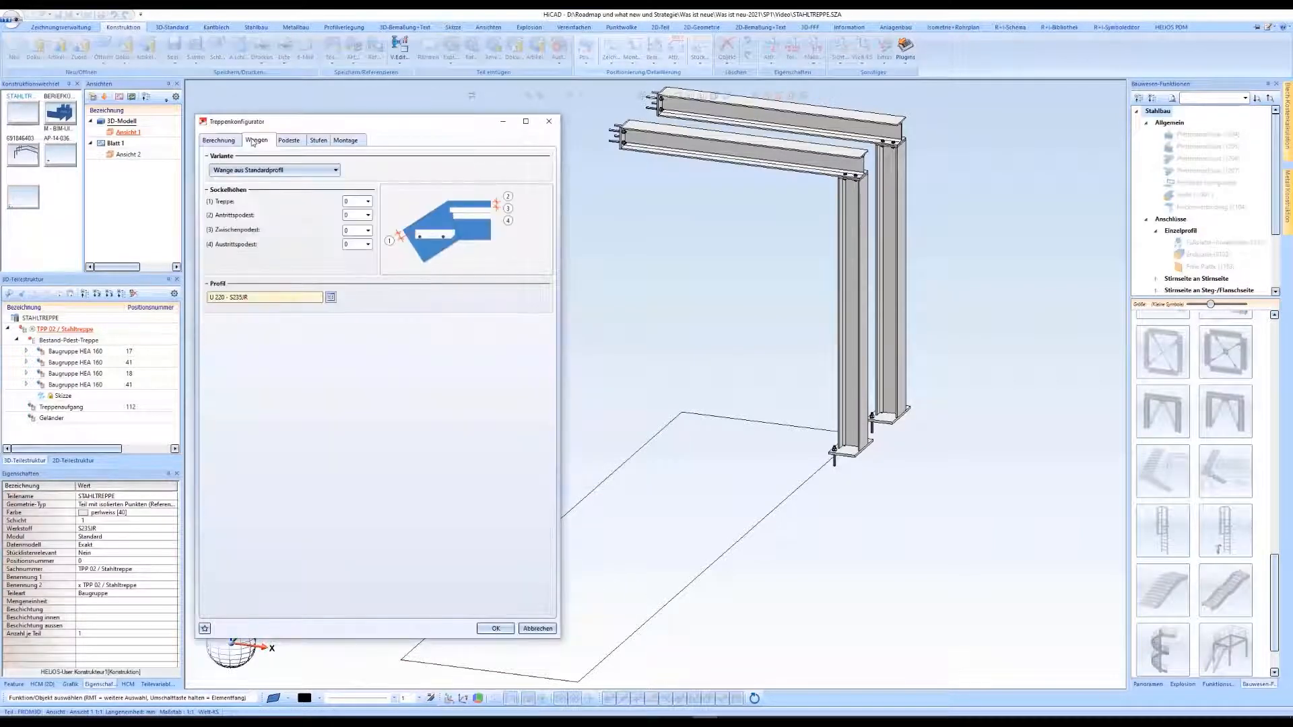
# Step: Confirm the grating Podeste and Stufen settings and generate the configured staircase
pyautogui.click(289, 139)
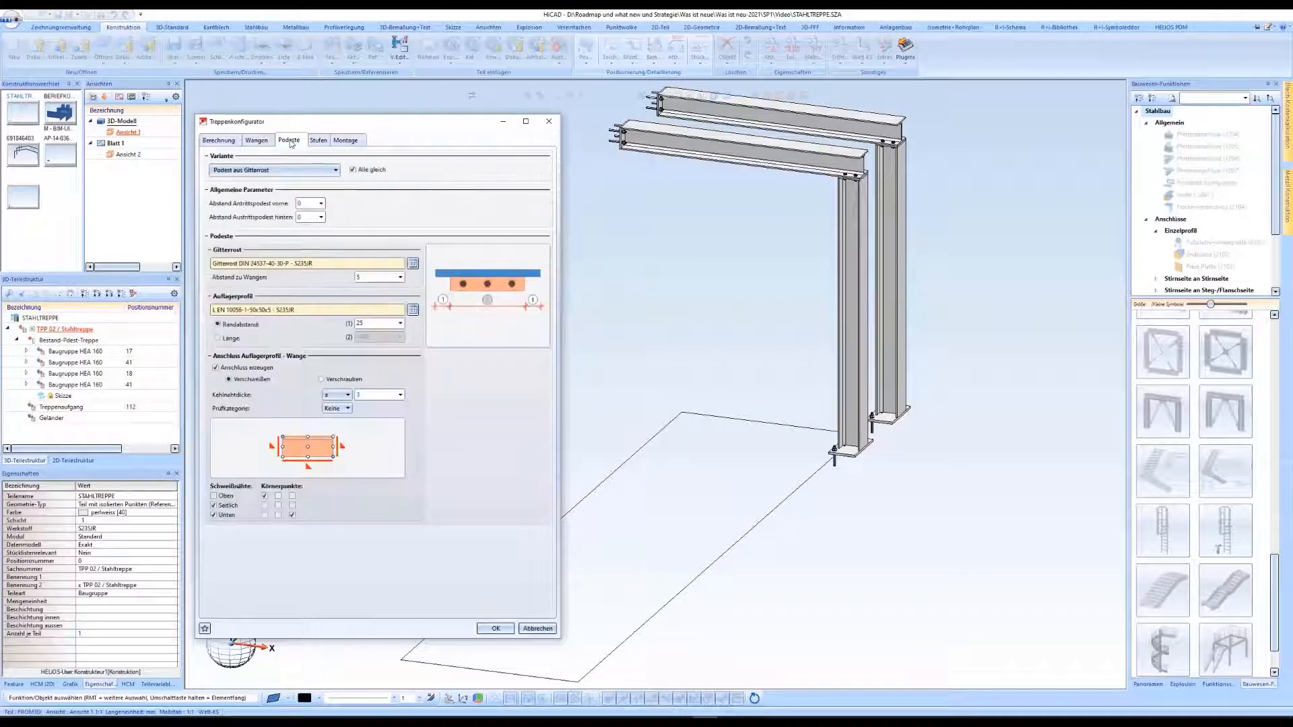
pyautogui.click(317, 140)
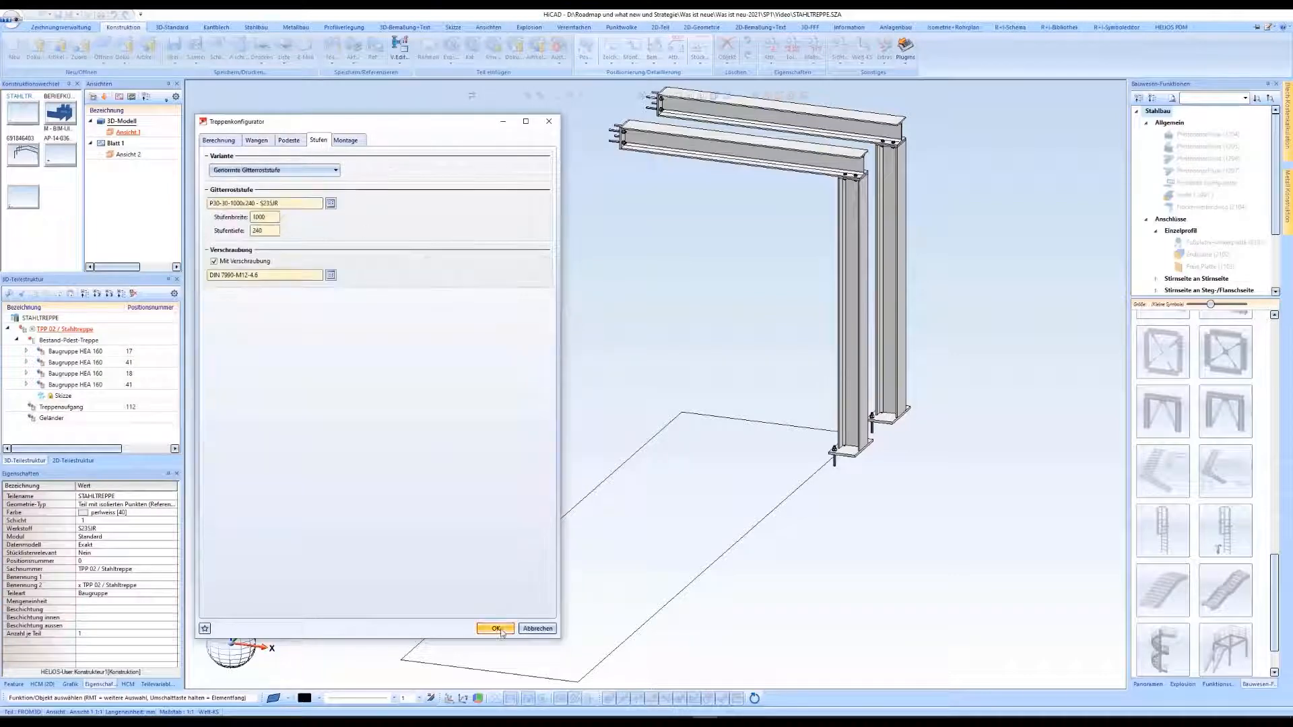
pyautogui.click(495, 629)
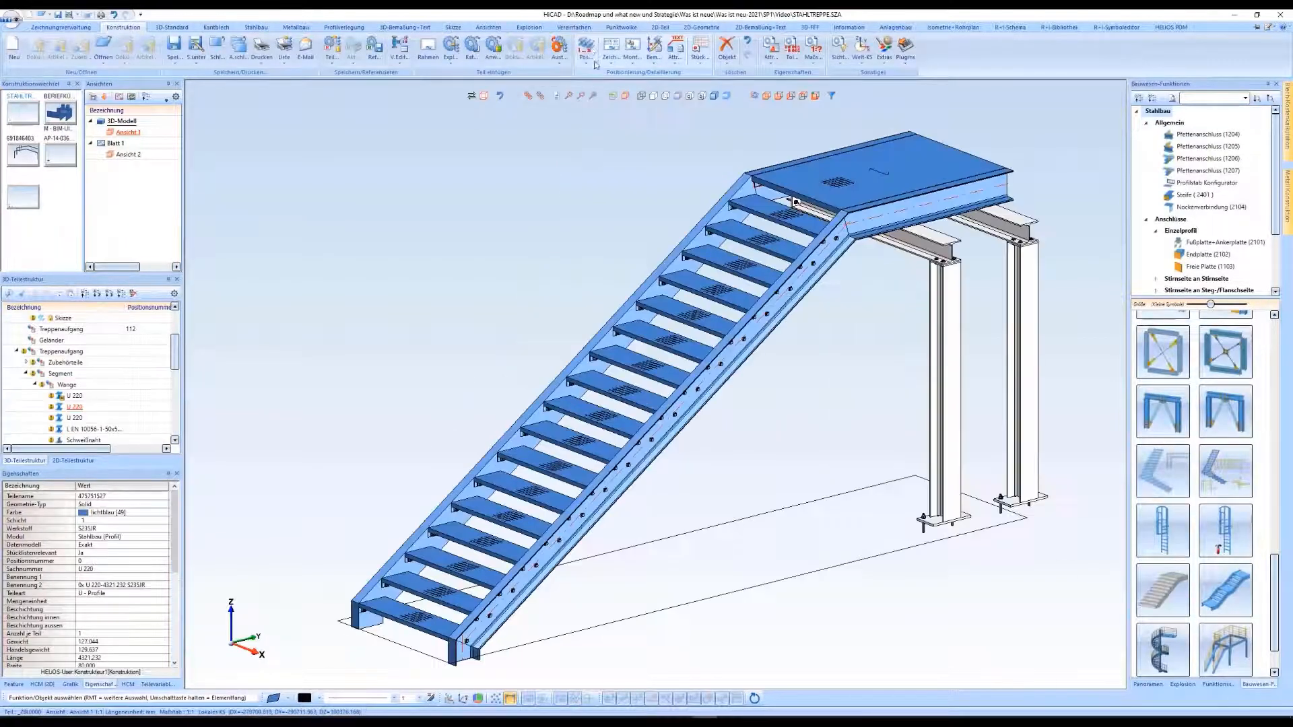
# Step: Start Positionierung of the staircase parts and acknowledge the deactivated positioning model notice
pyautogui.click(585, 47)
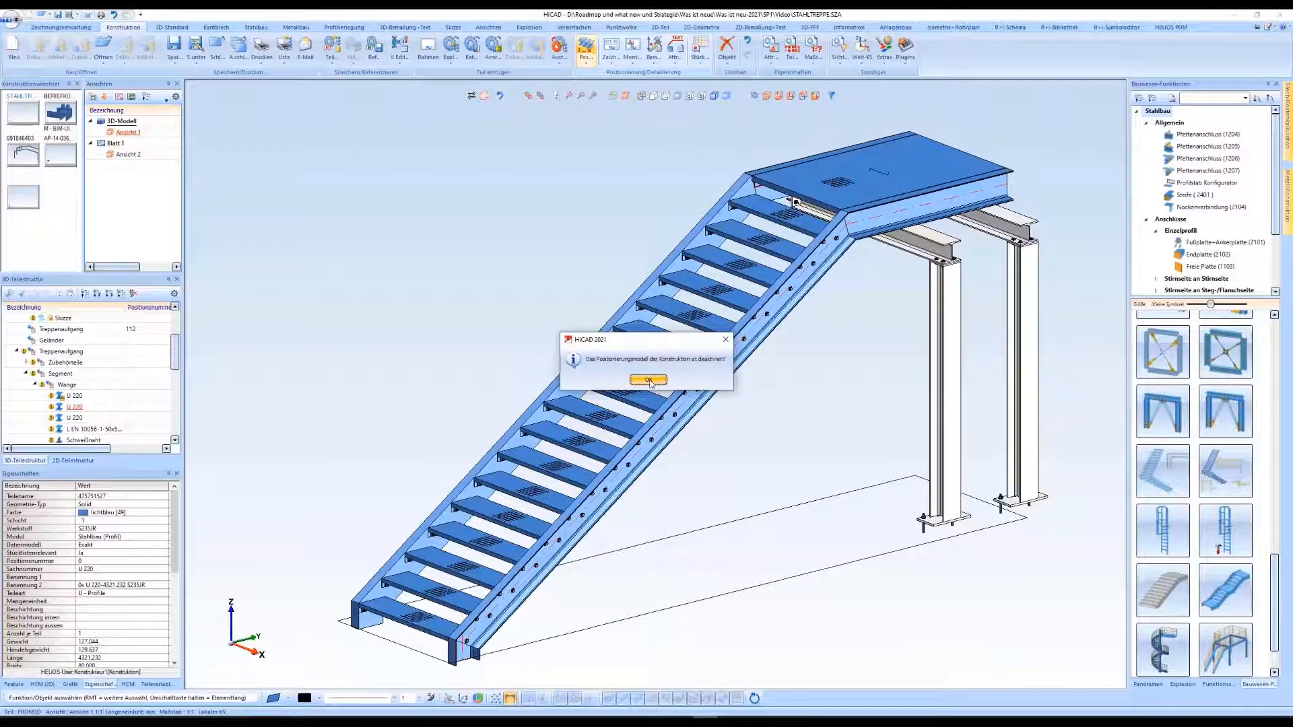
pyautogui.click(647, 380)
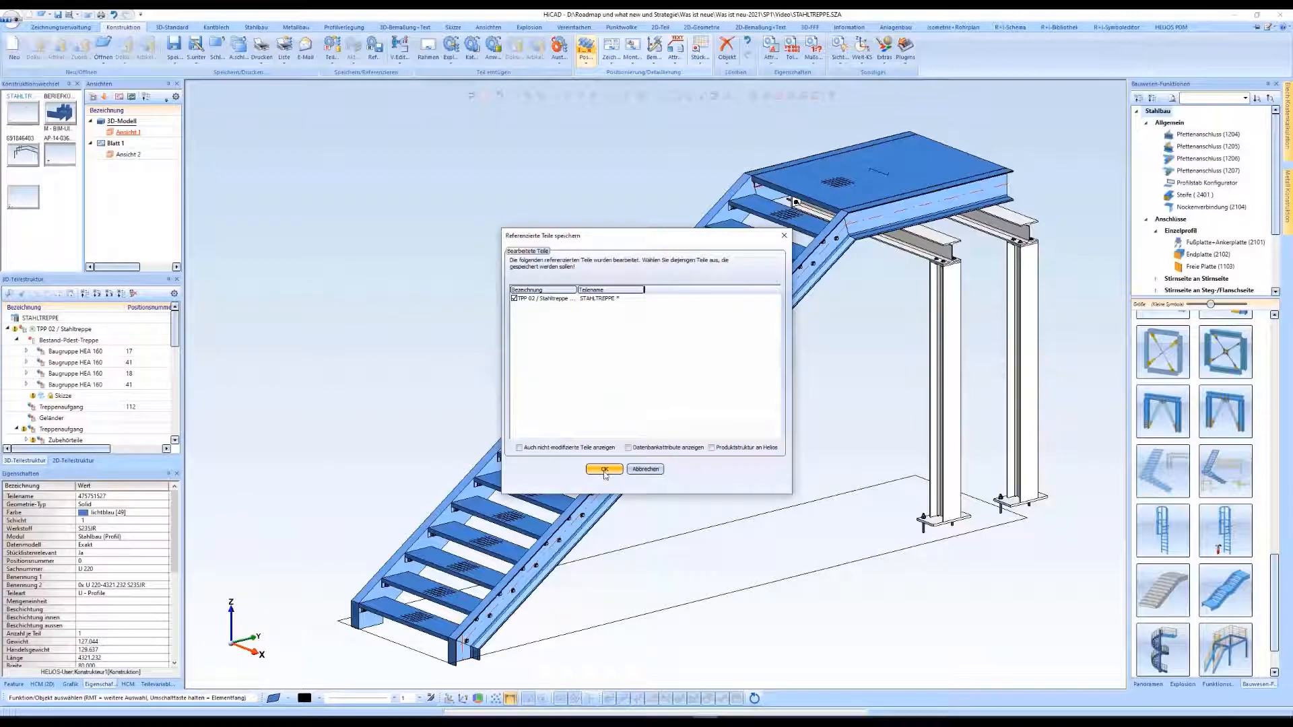
# Step: Save the modified staircase part and return to the building model
pyautogui.click(604, 469)
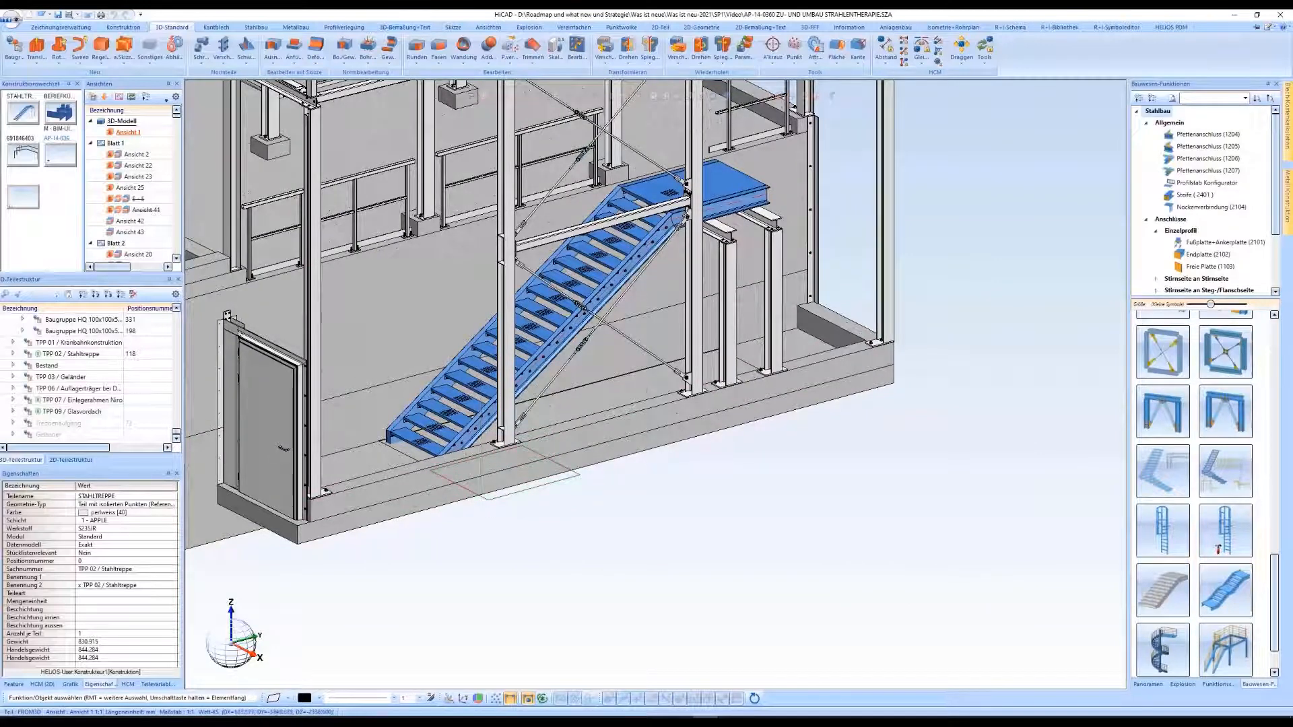
pyautogui.click(122, 27)
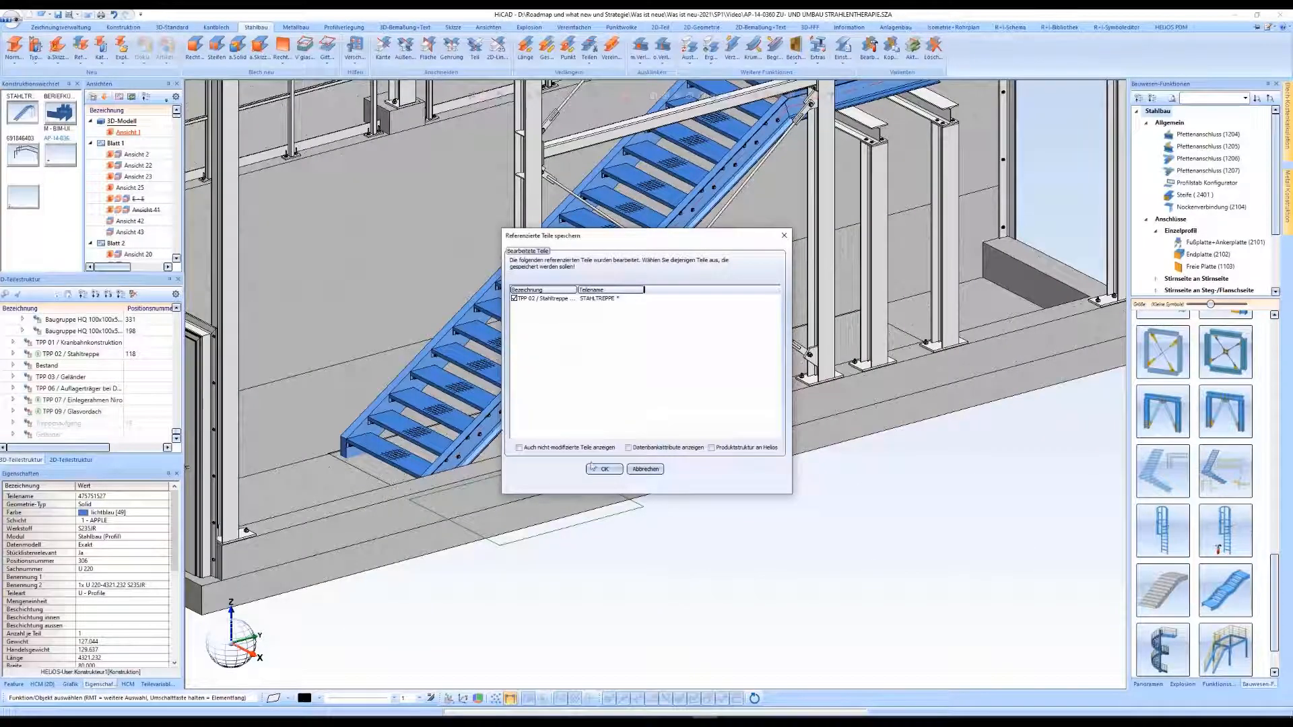
# Step: Confirm saving the referenced staircase parts in the building model
pyautogui.click(603, 469)
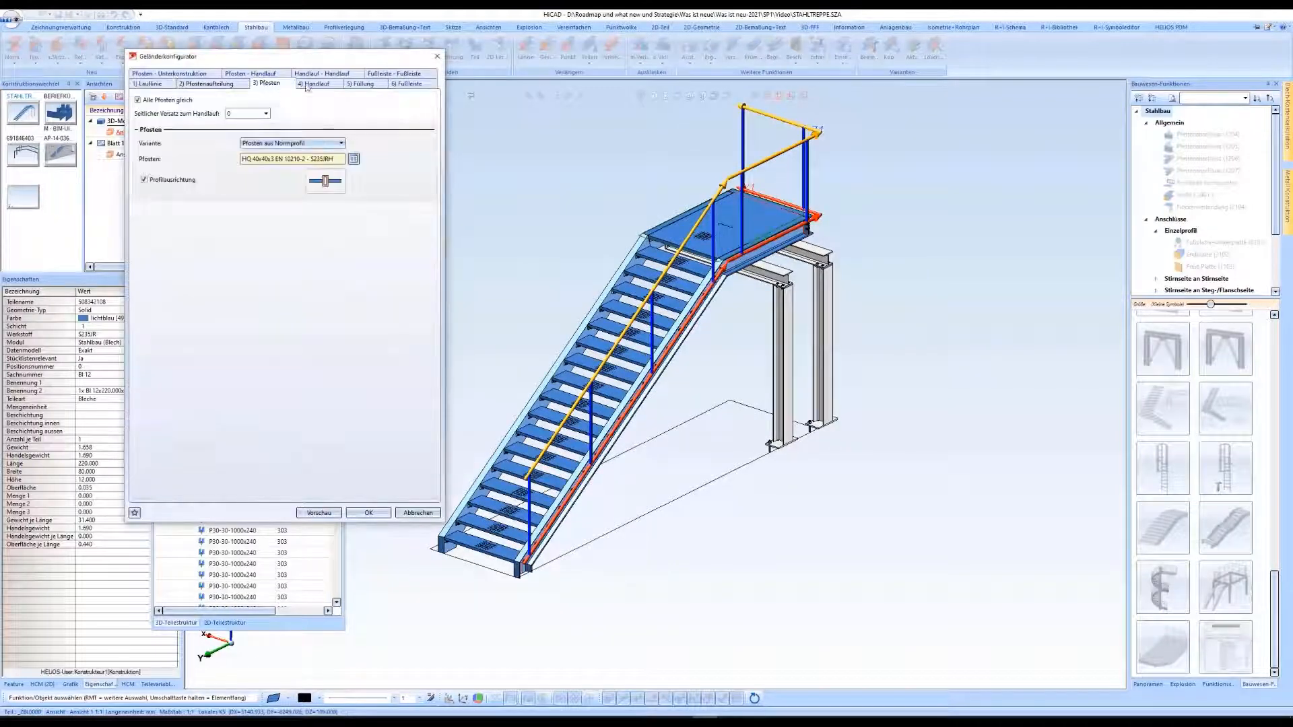
# Step: Confirm the Handlauf and knee-rail Füllung settings and apply the railing
pyautogui.click(317, 84)
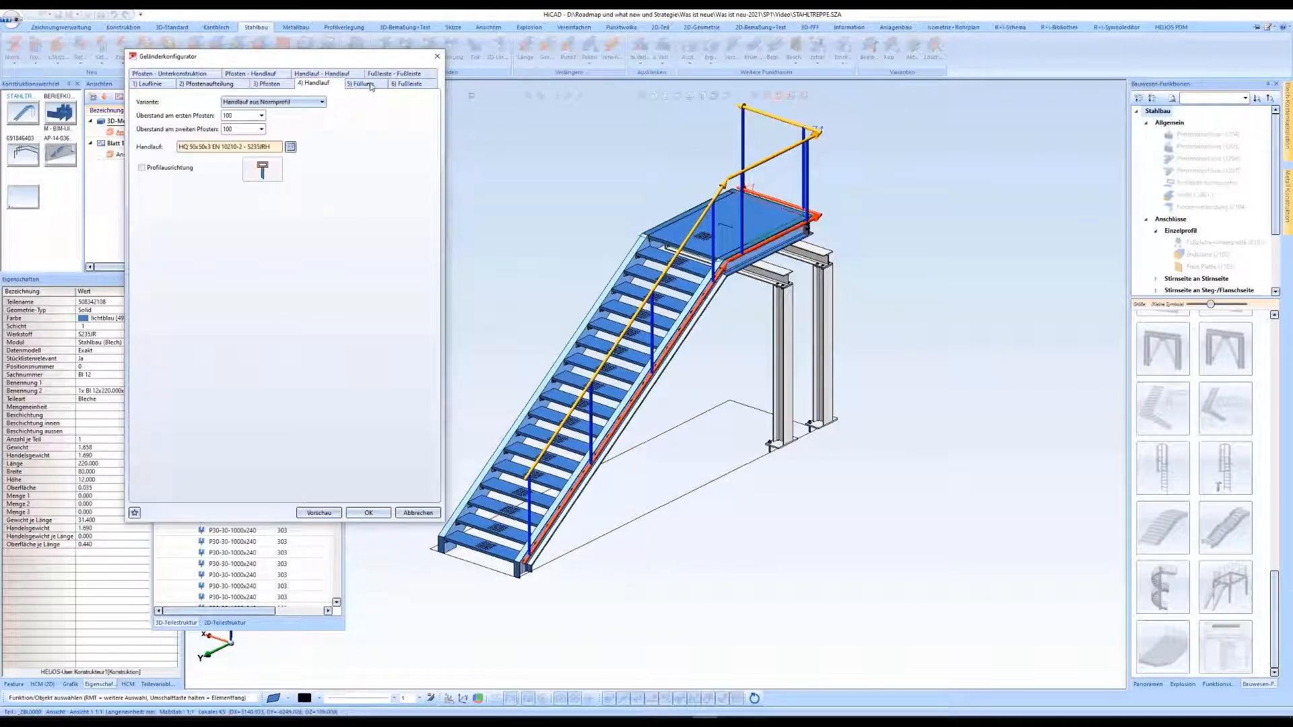
pyautogui.click(362, 84)
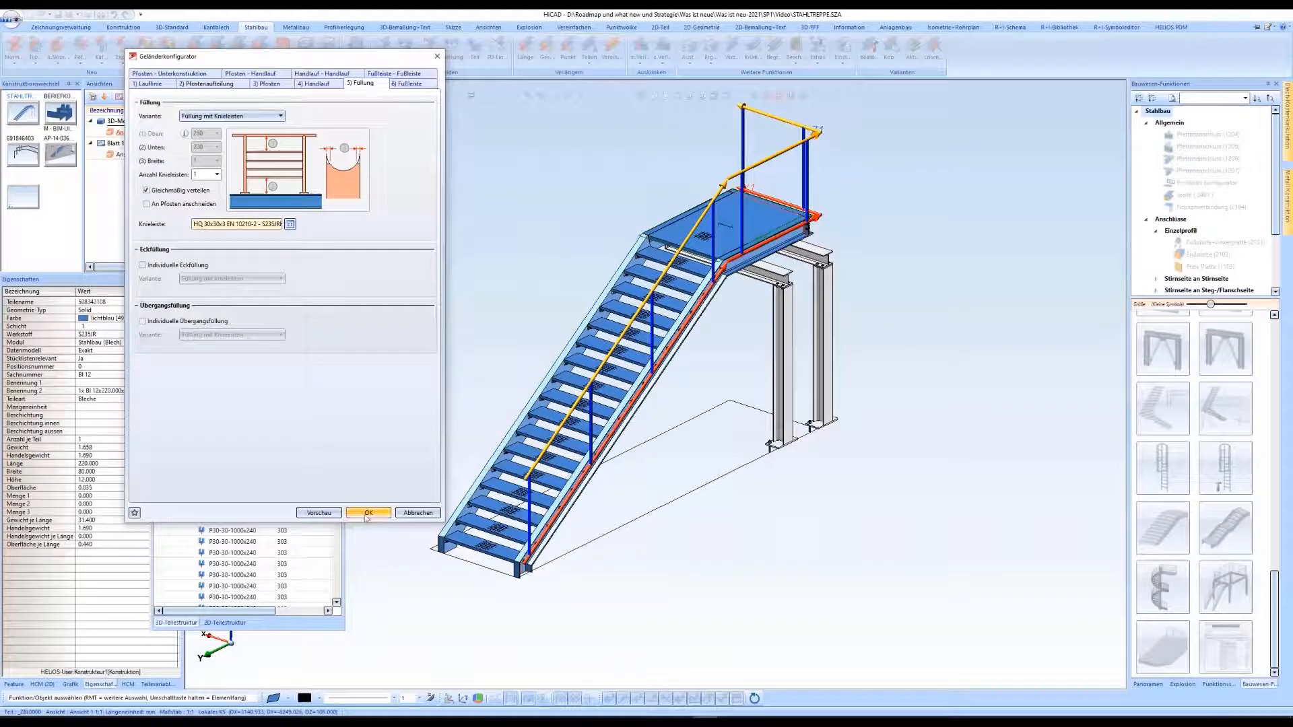
pyautogui.click(368, 513)
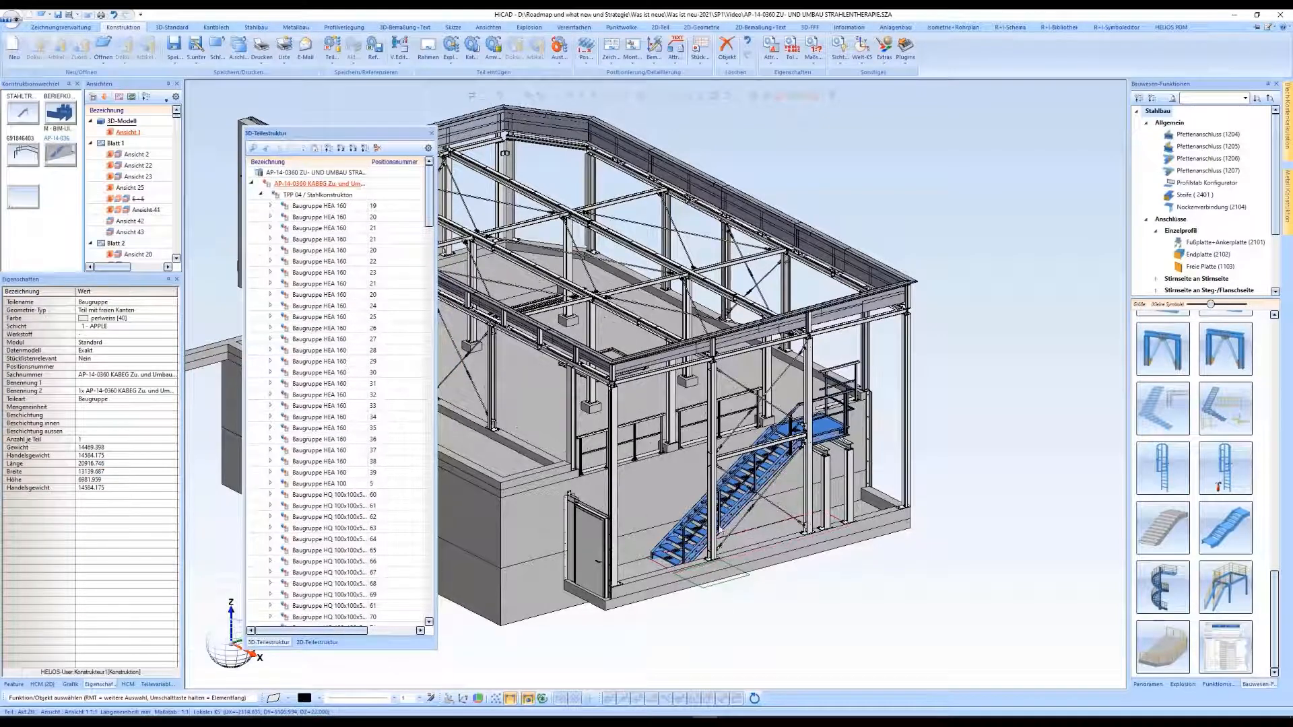
# Step: Expand TPP 02 / Stahltreppe in the 3D part structure to show its position numbers
pyautogui.click(256, 27)
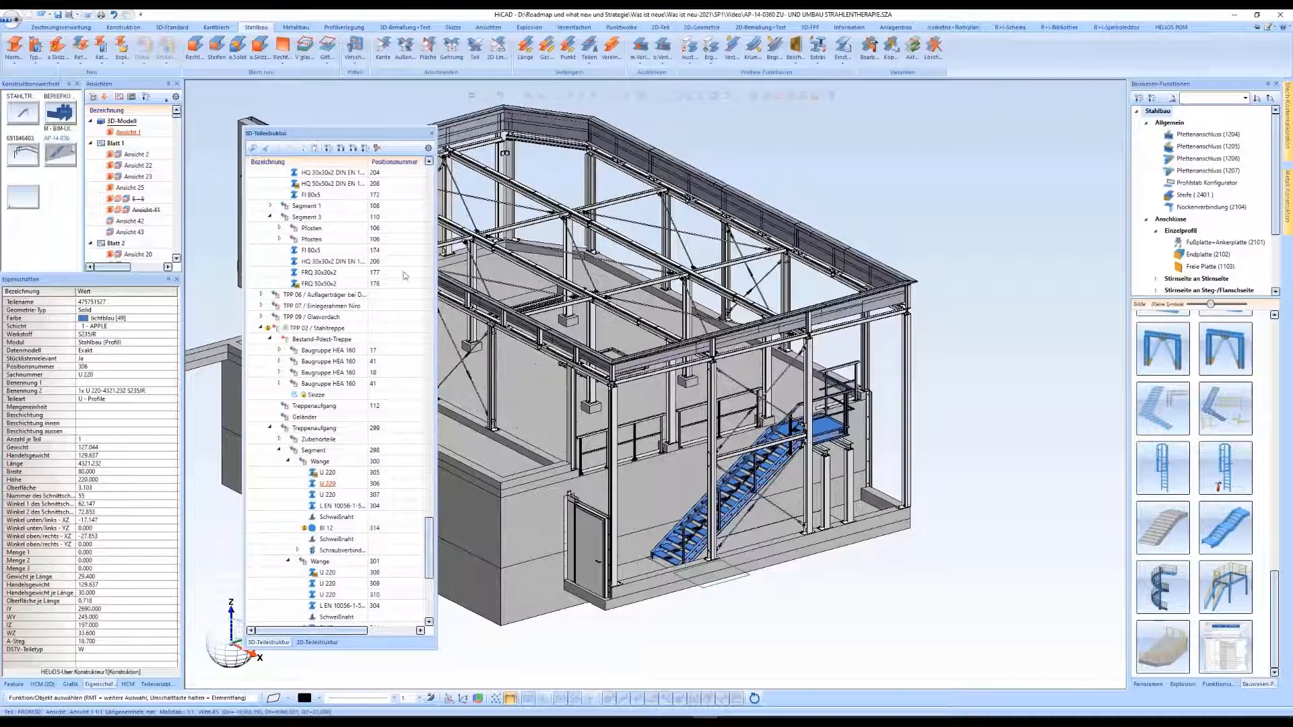